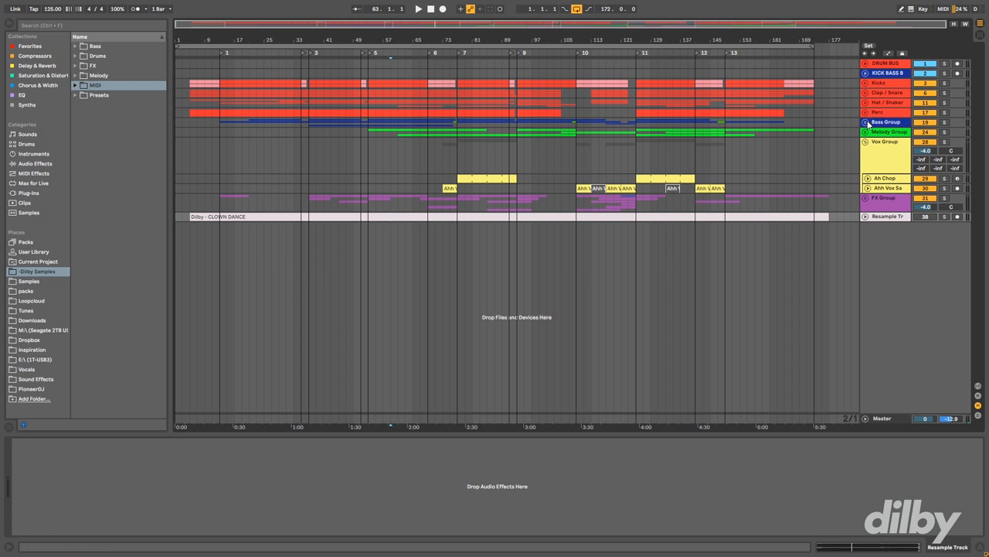
mouse_move(866, 152)
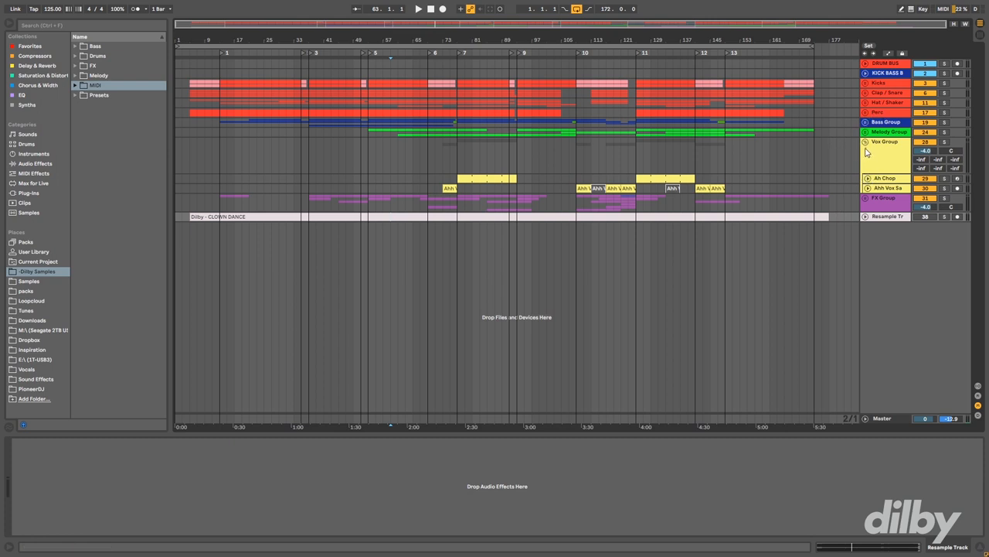